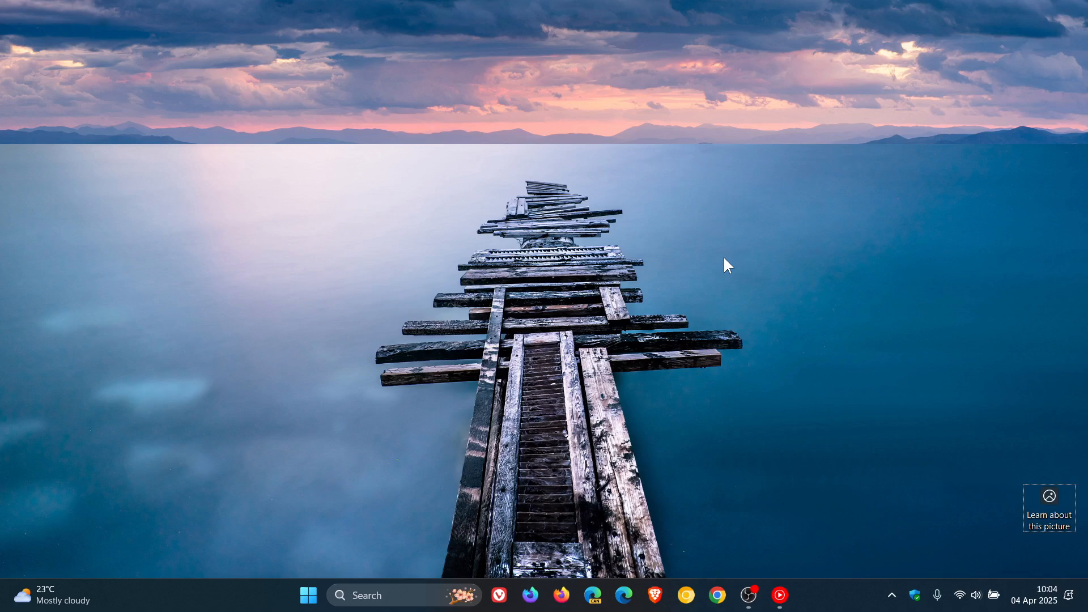
{"action": "mouse_move", "coordinate": [727, 264]}
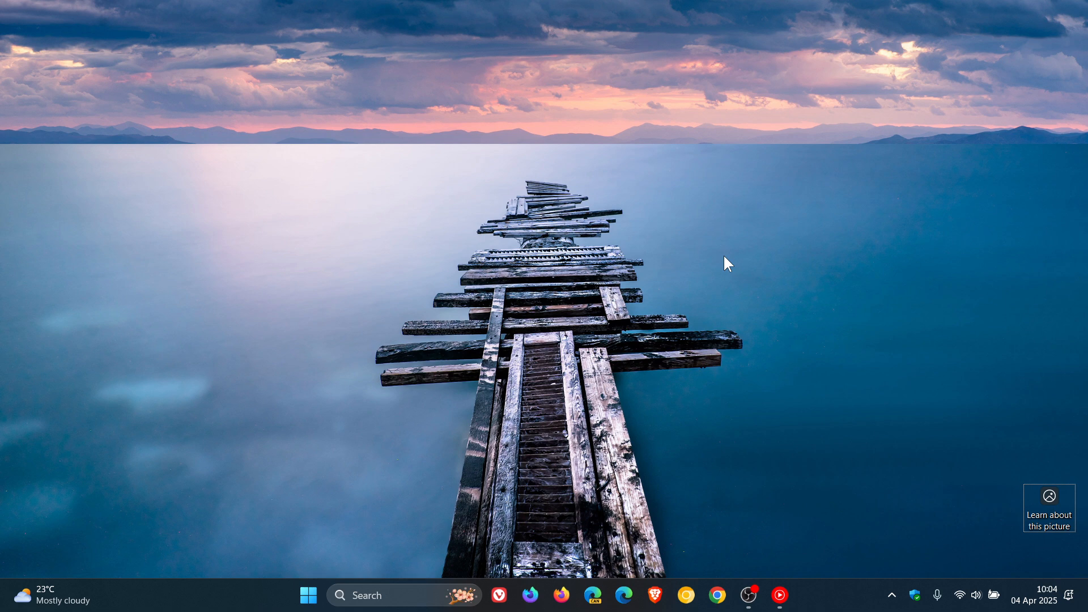
{"action": "mouse_move", "coordinate": [532, 273]}
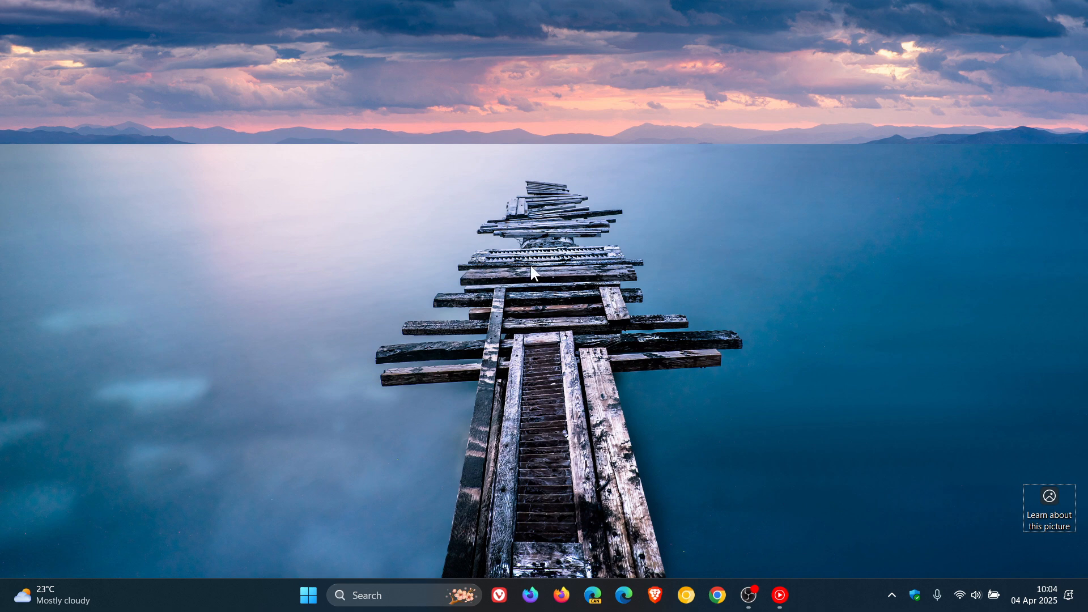
{"action": "mouse_move", "coordinate": [266, 593]}
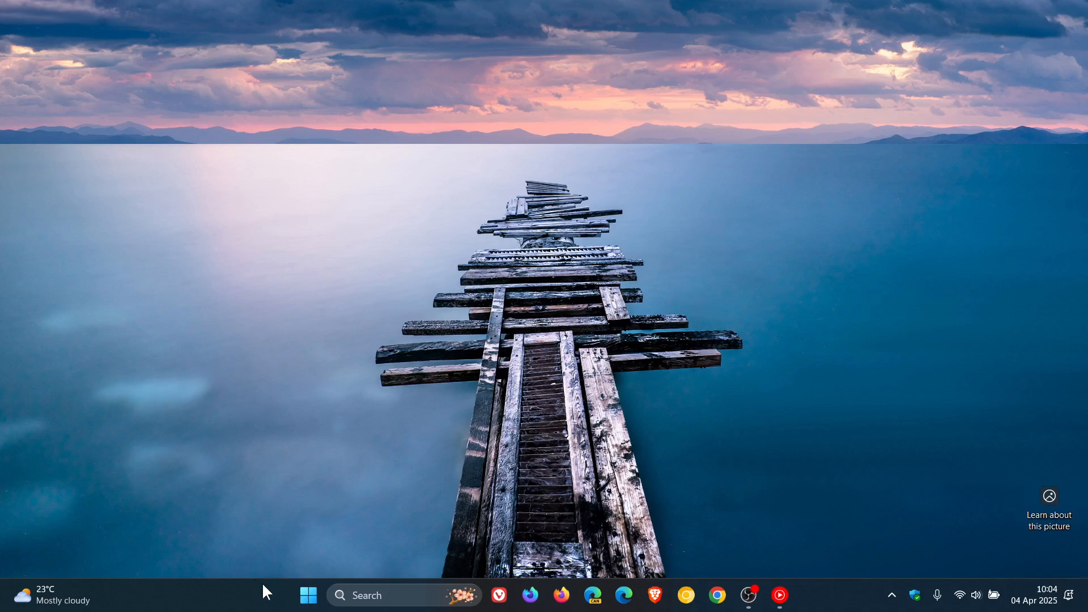
Launch Settings from Start and scroll the System About page showing storage, RAM and processor
{"action": "left_click", "coordinate": [308, 596]}
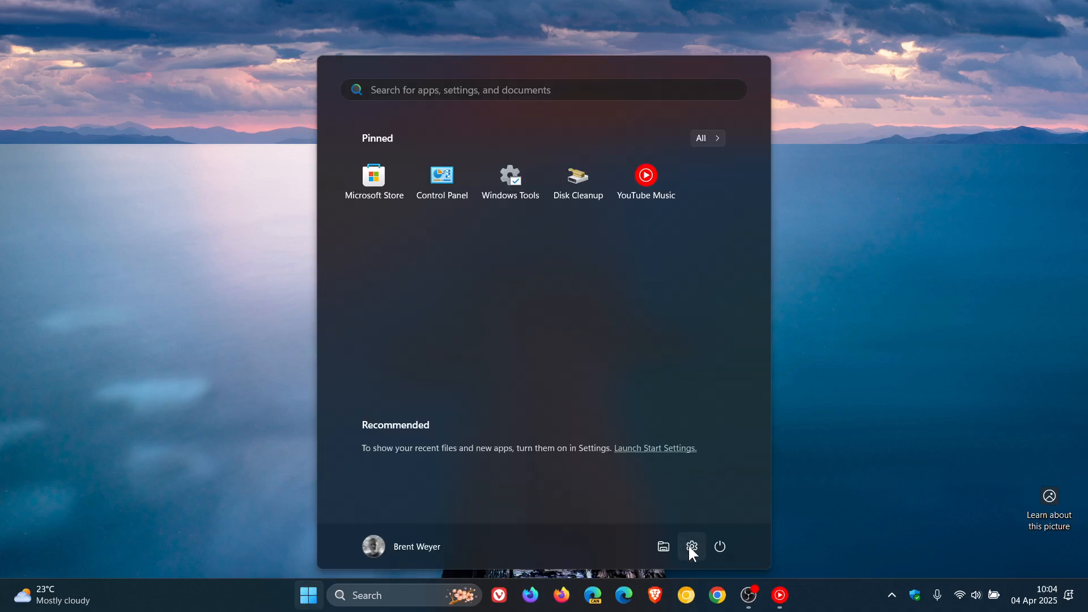
{"action": "left_click", "coordinate": [690, 547]}
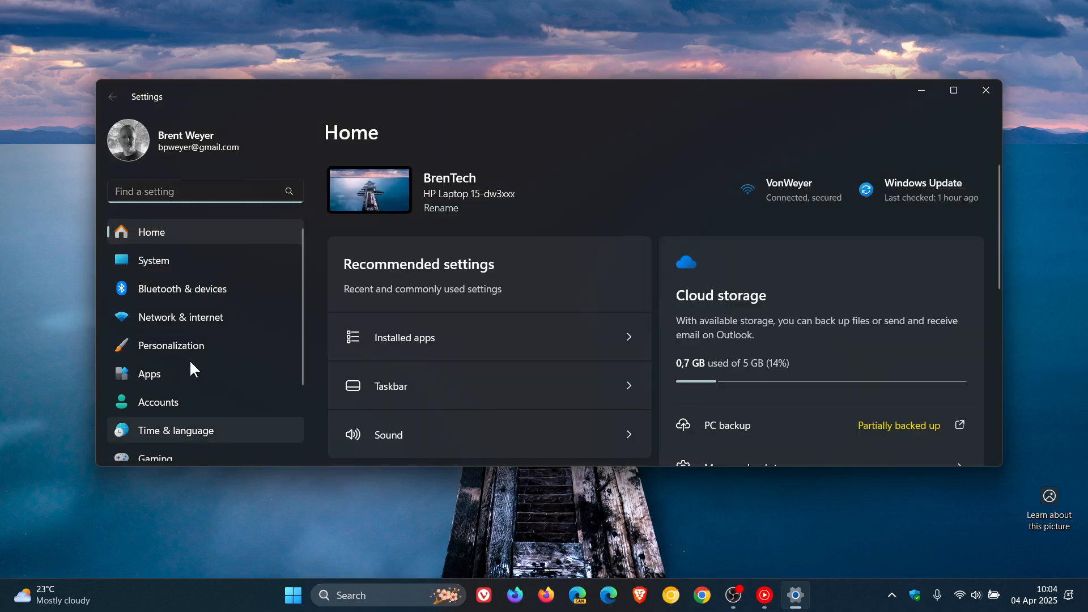
{"action": "left_click", "coordinate": [152, 260]}
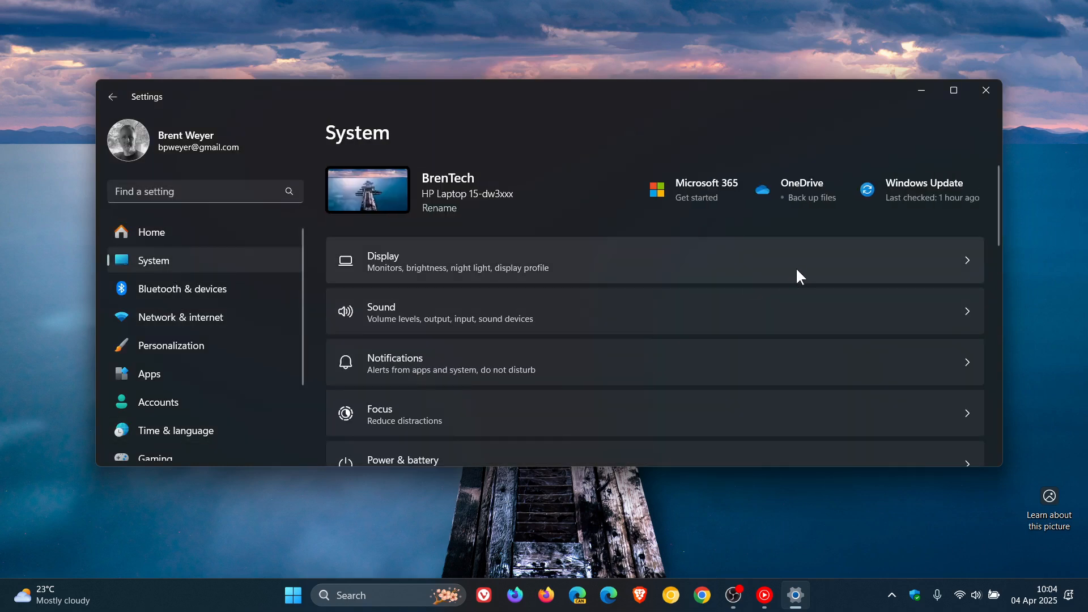
{"action": "scroll", "scroll_direction": "down", "scroll_amount": 3}
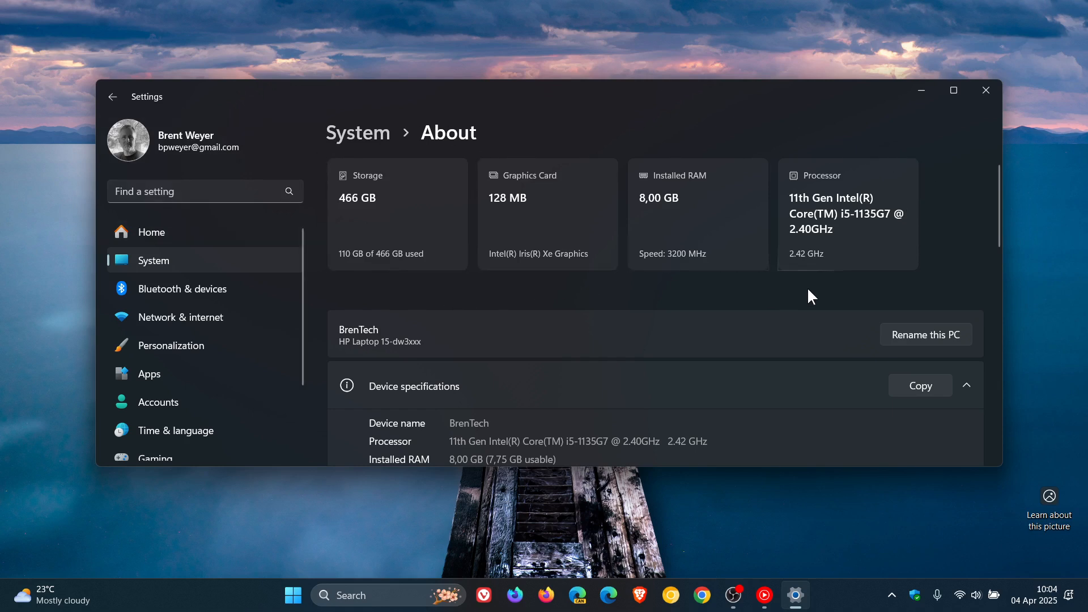
{"action": "mouse_move", "coordinate": [935, 177]}
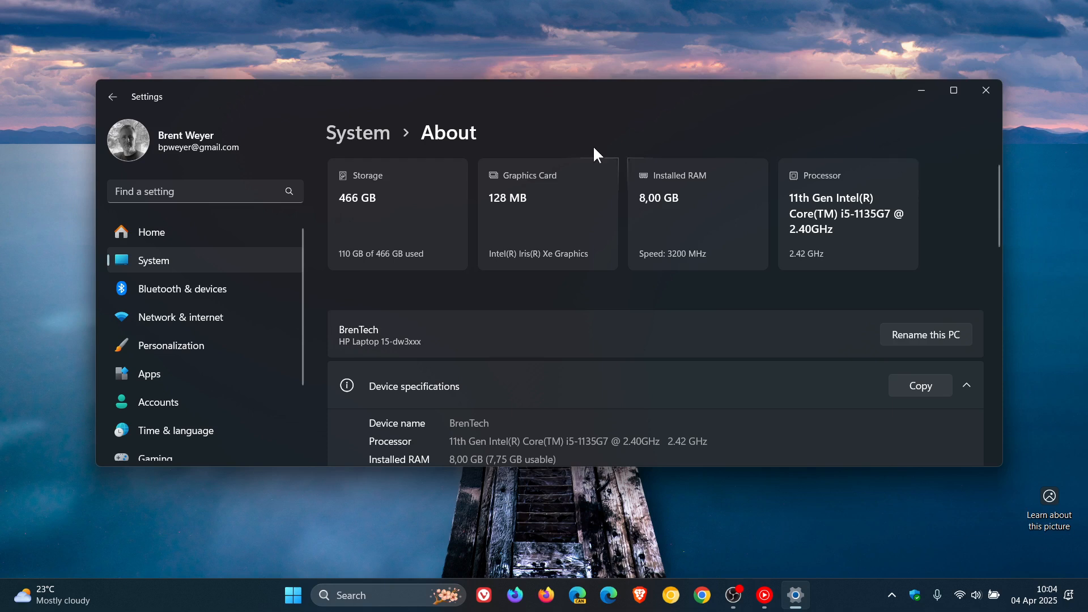
{"action": "mouse_move", "coordinate": [812, 293]}
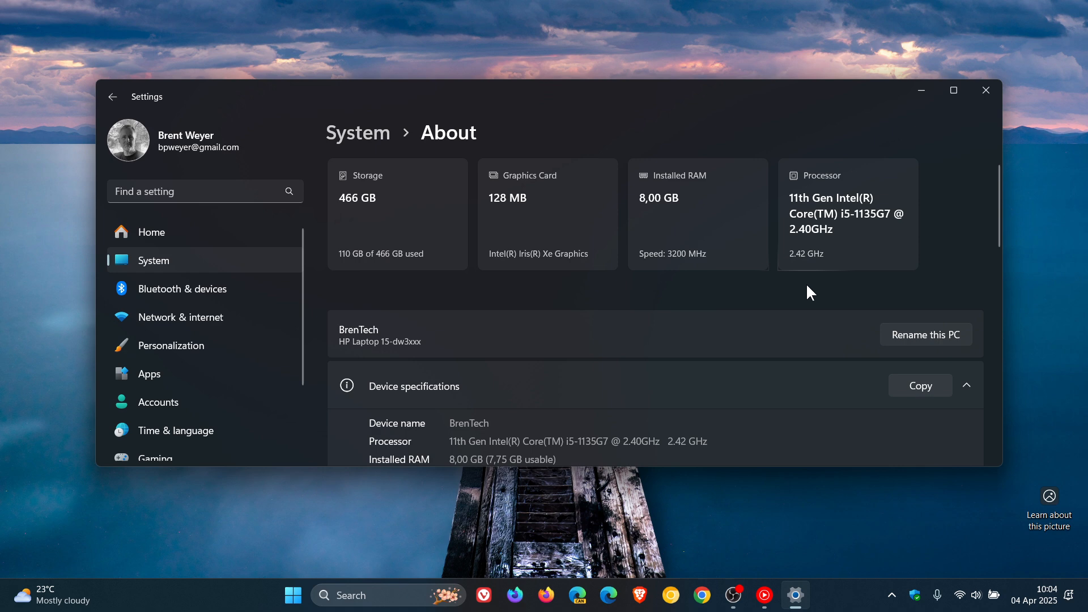
{"action": "mouse_move", "coordinate": [744, 305]}
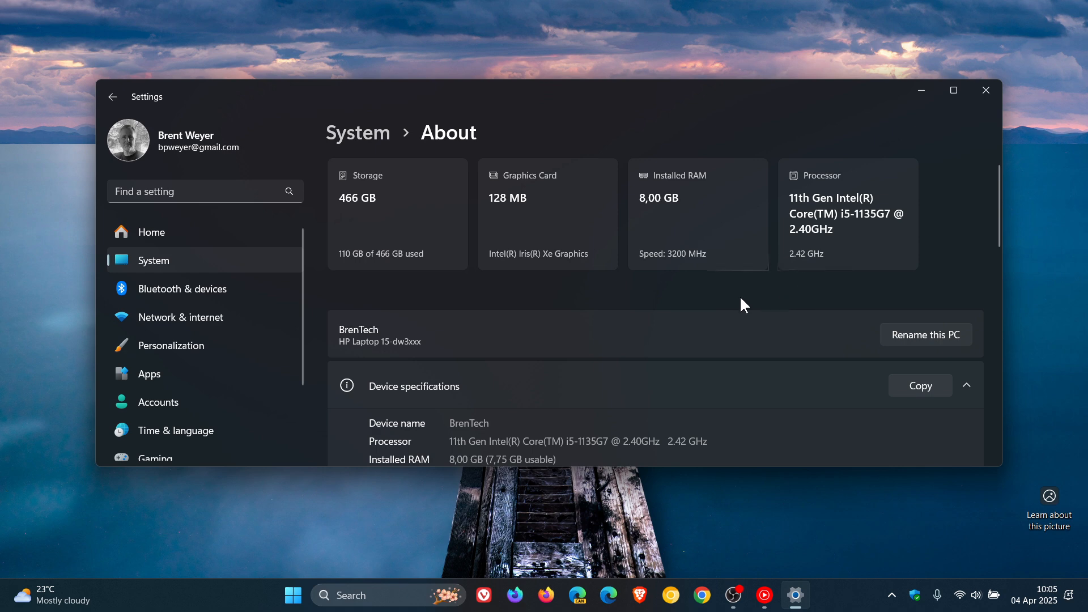
{"action": "mouse_move", "coordinate": [711, 303]}
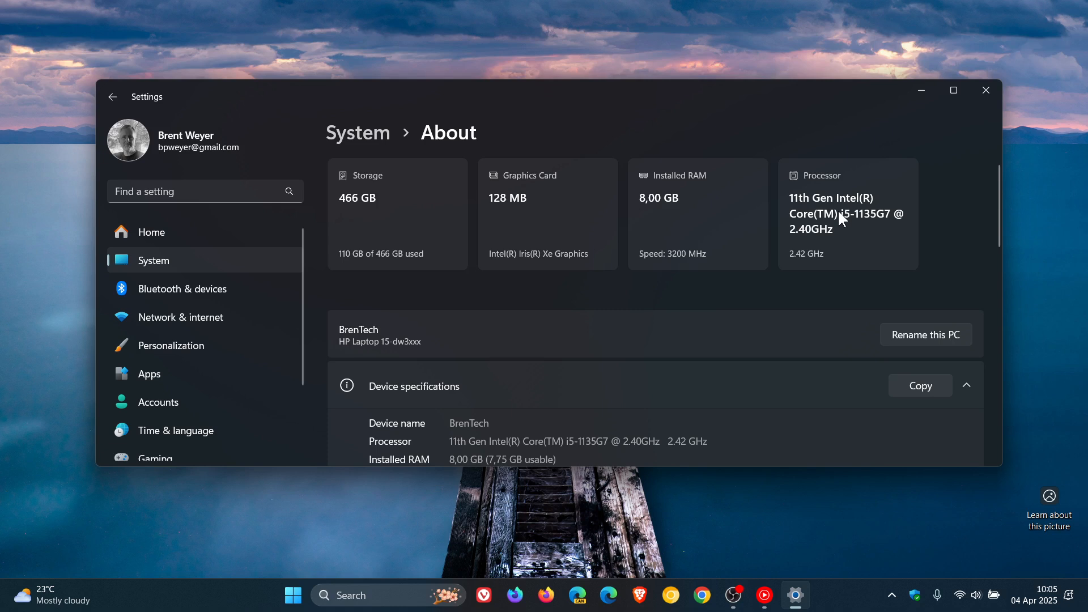
{"action": "mouse_move", "coordinate": [735, 308]}
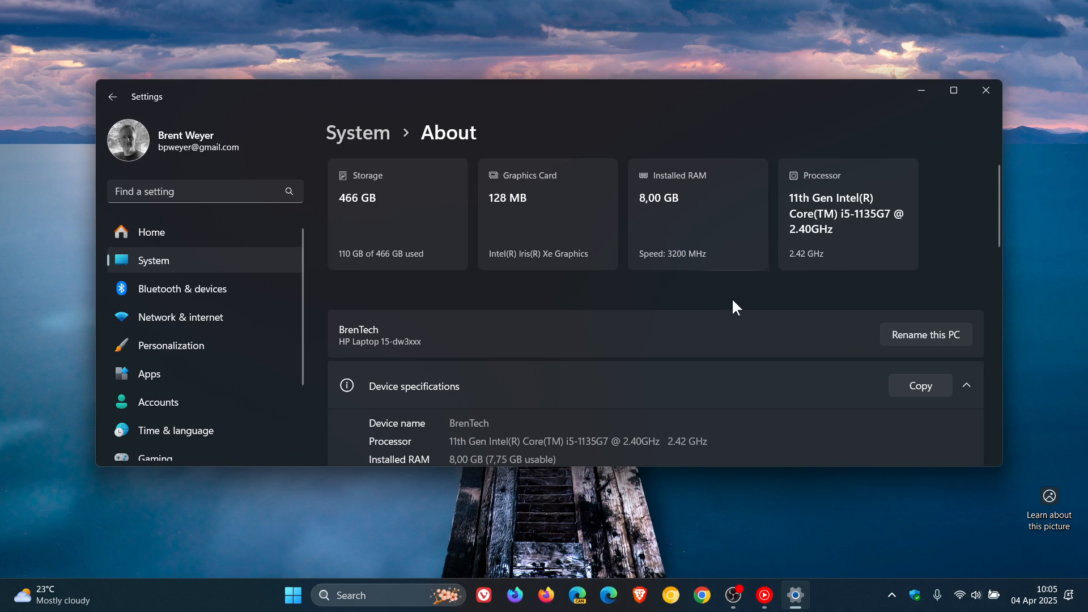
{"action": "mouse_move", "coordinate": [725, 304]}
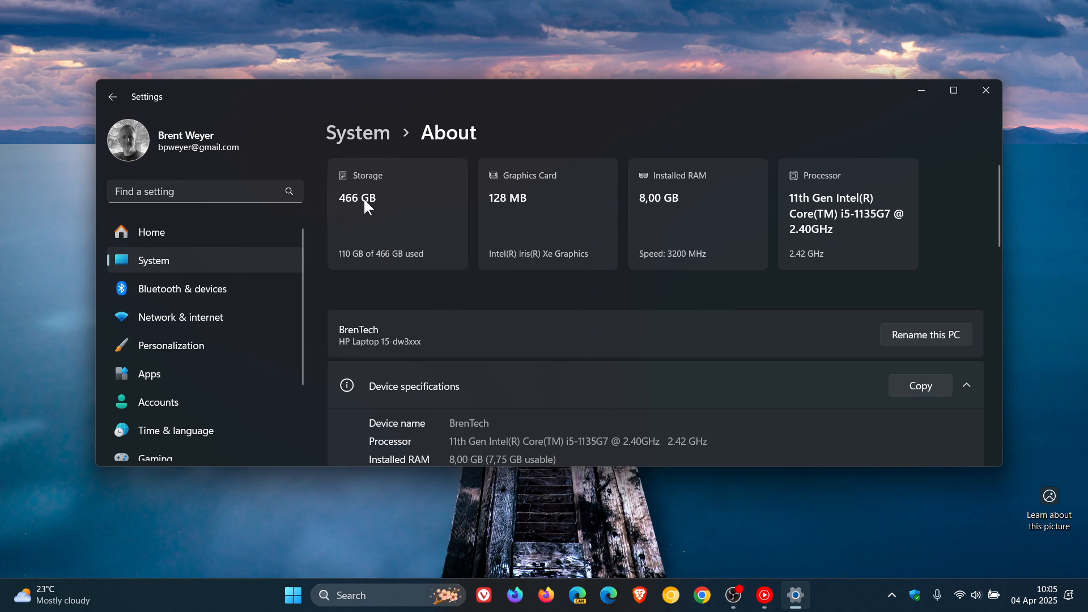
{"action": "mouse_move", "coordinate": [562, 154]}
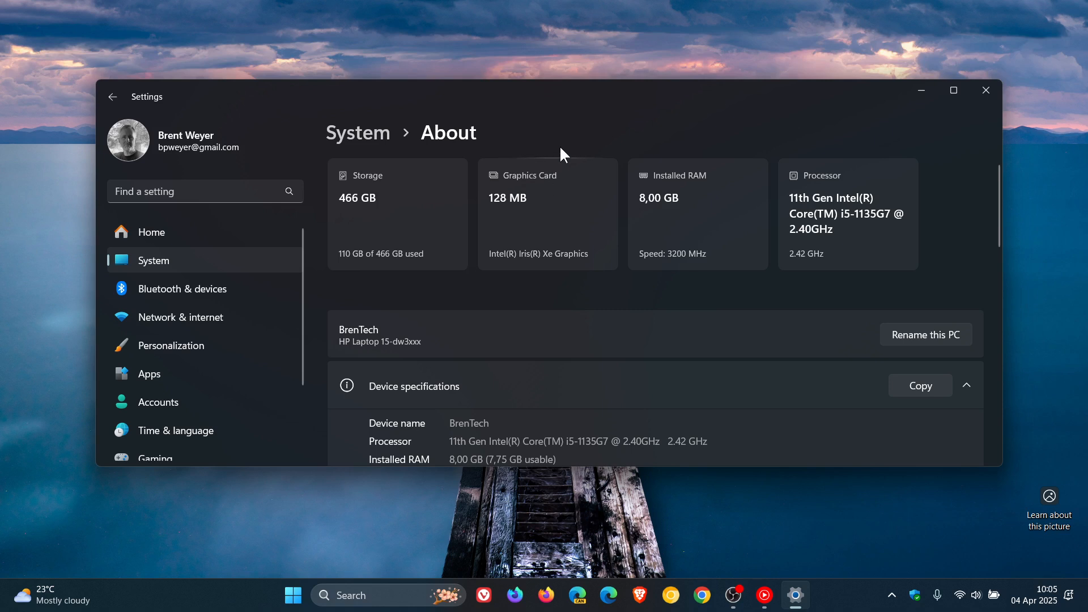
{"action": "mouse_move", "coordinate": [704, 173]}
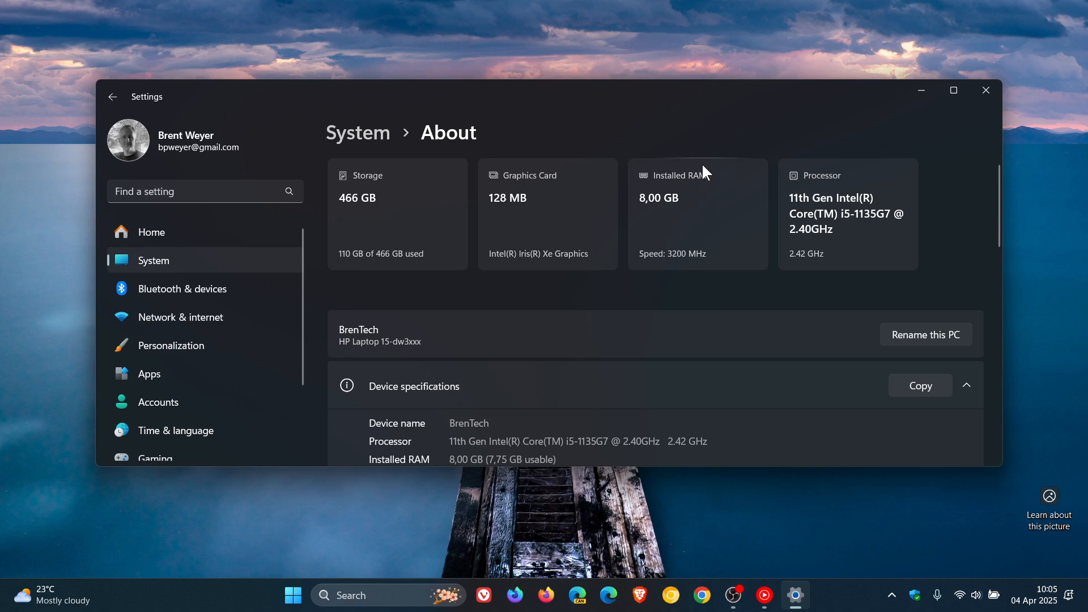
{"action": "mouse_move", "coordinate": [861, 203]}
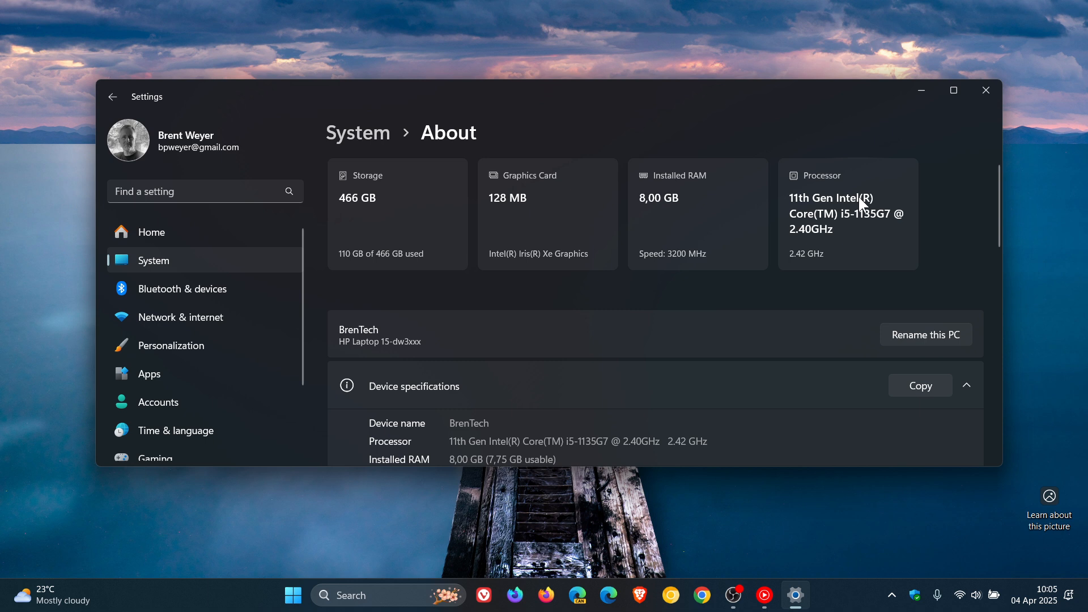
{"action": "mouse_move", "coordinate": [901, 172]}
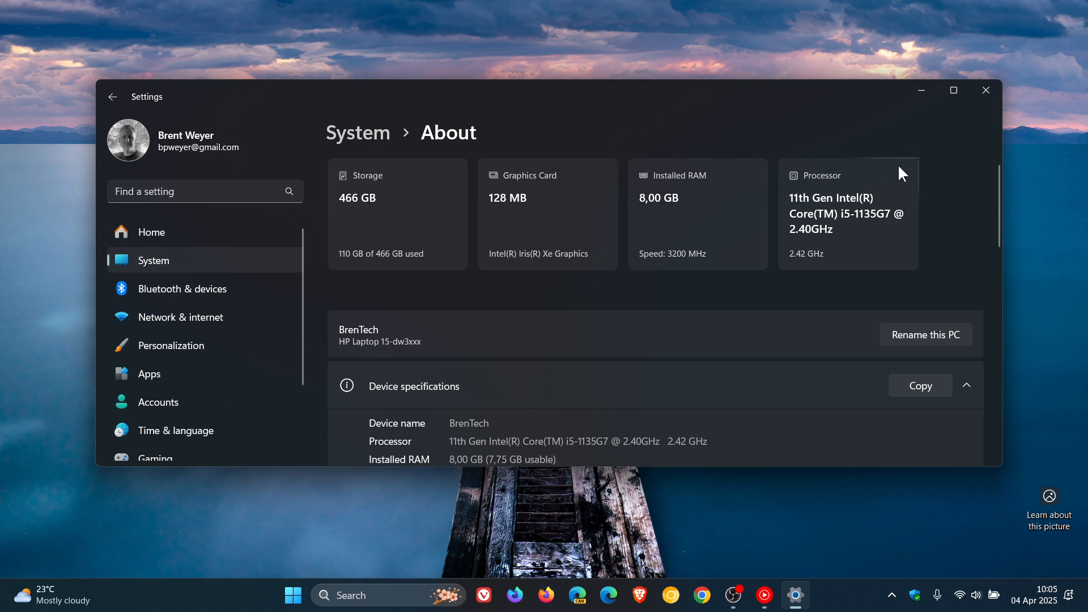
{"action": "mouse_move", "coordinate": [659, 288]}
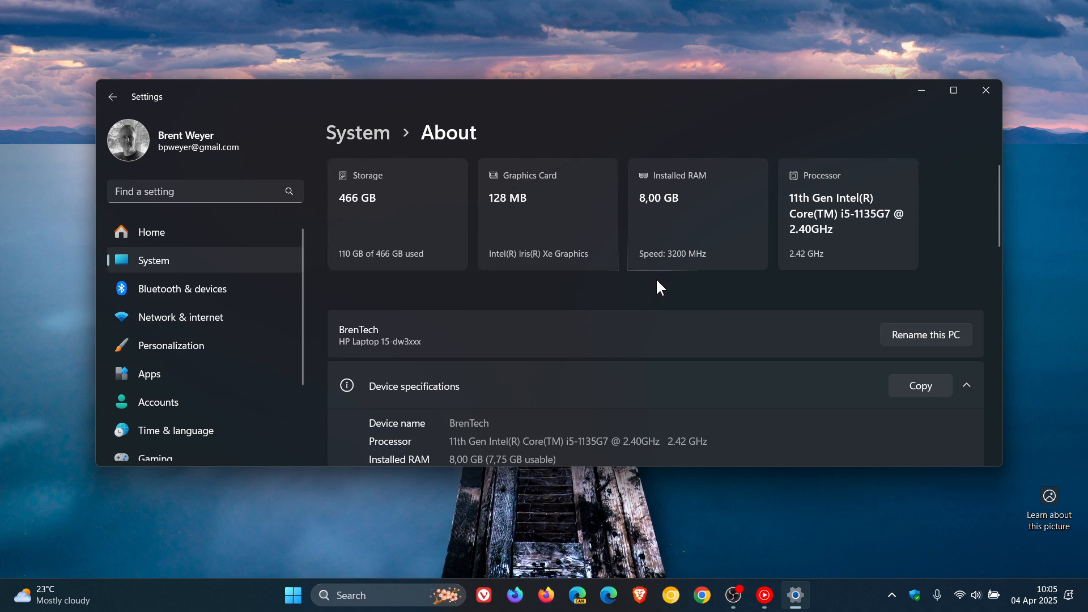
{"action": "mouse_move", "coordinate": [684, 287]}
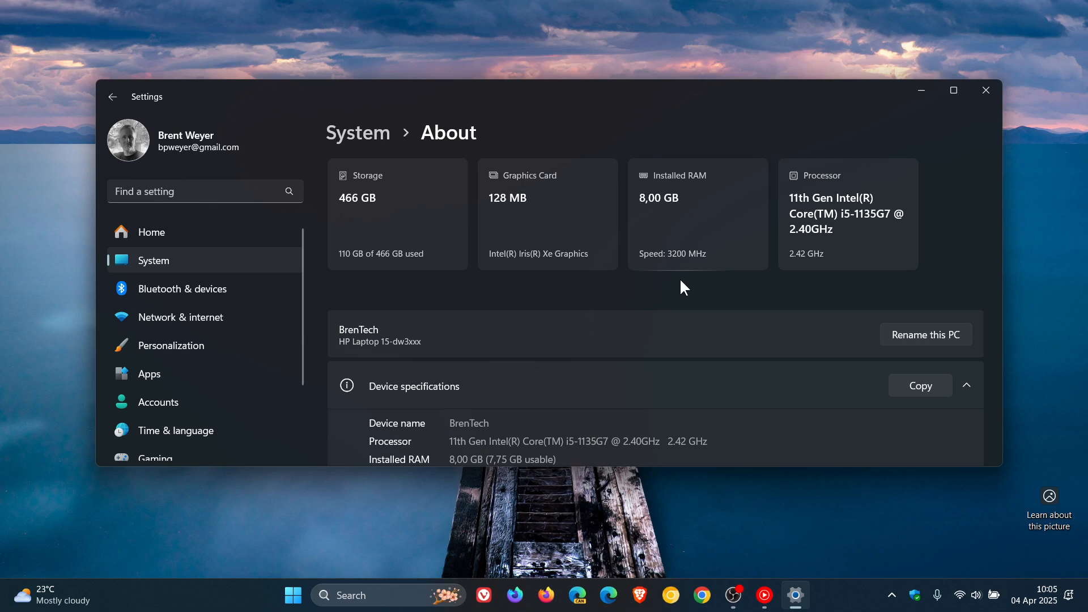
{"action": "mouse_move", "coordinate": [692, 305]}
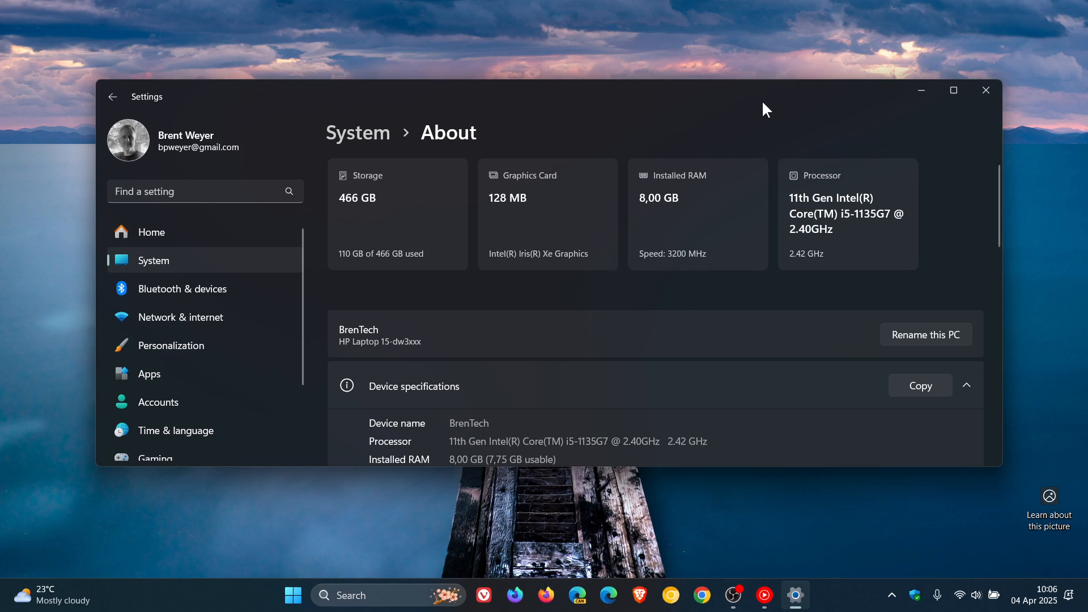
{"action": "mouse_move", "coordinate": [694, 290]}
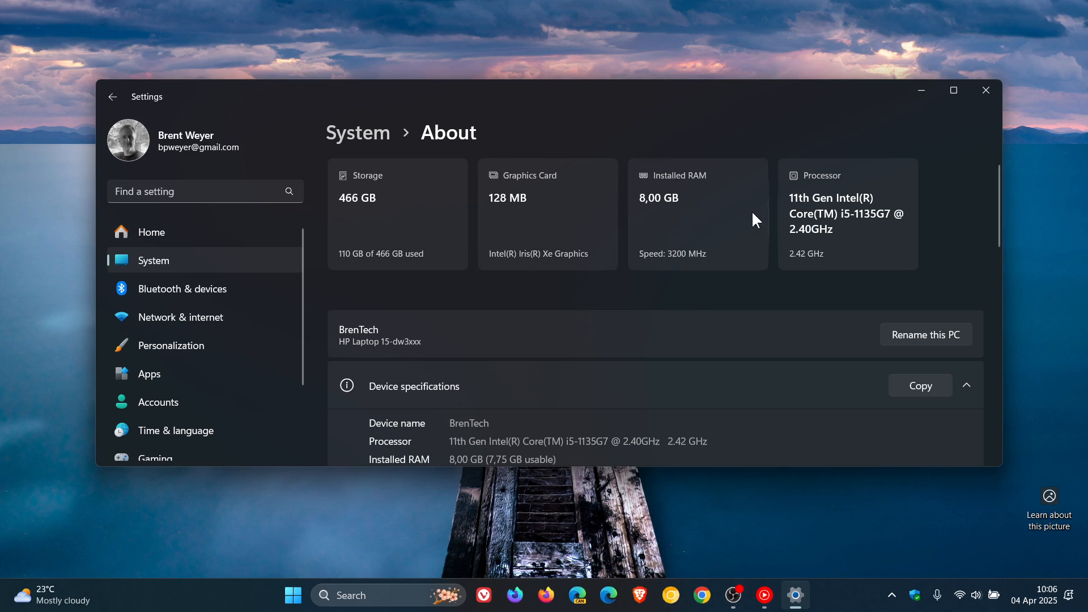
Close the Settings window to leave only the Windows 11 desktop visible
{"action": "left_click", "coordinate": [985, 90]}
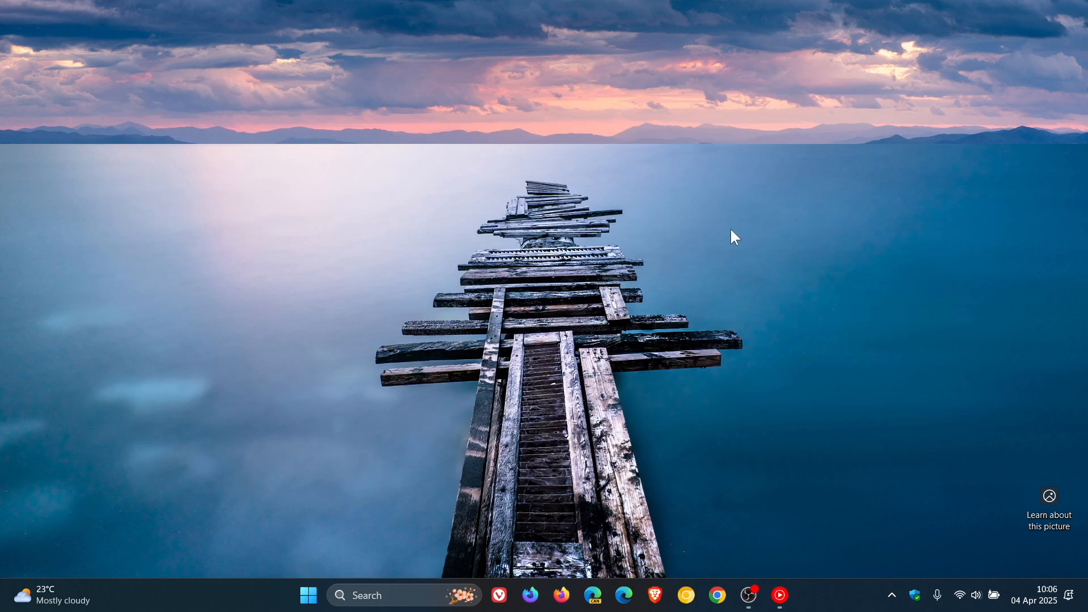